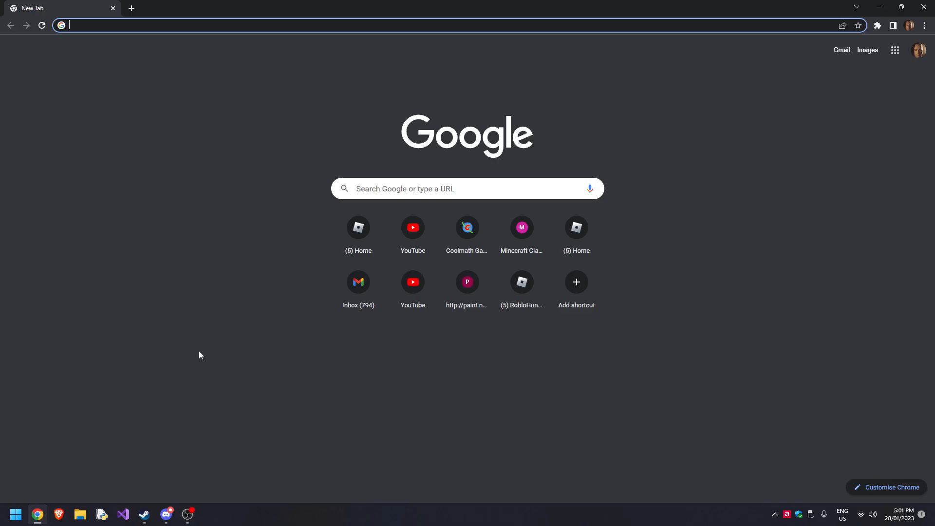
mouse_move(220, 337)
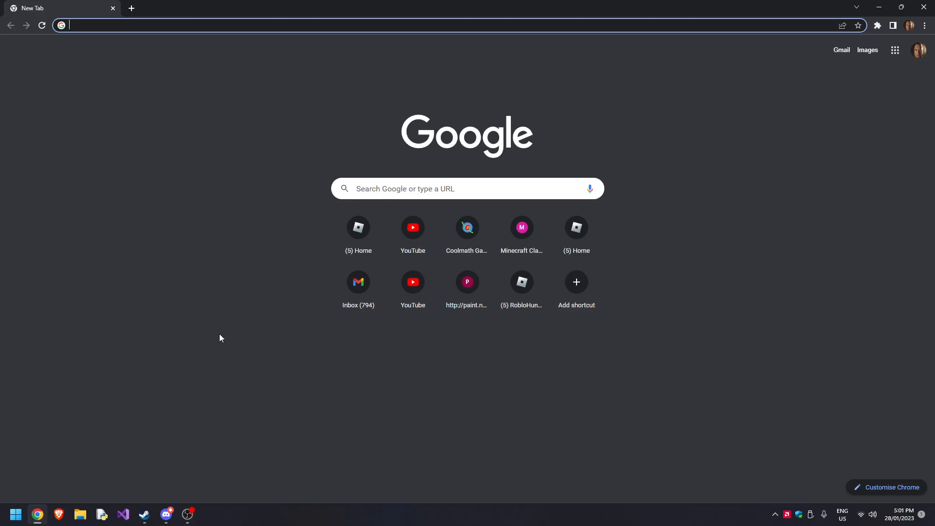
mouse_move(224, 335)
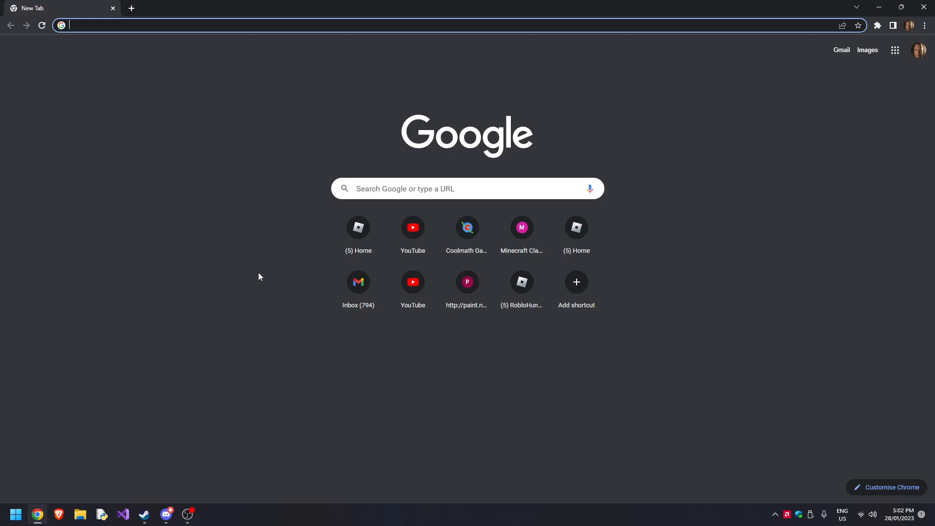
mouse_move(268, 231)
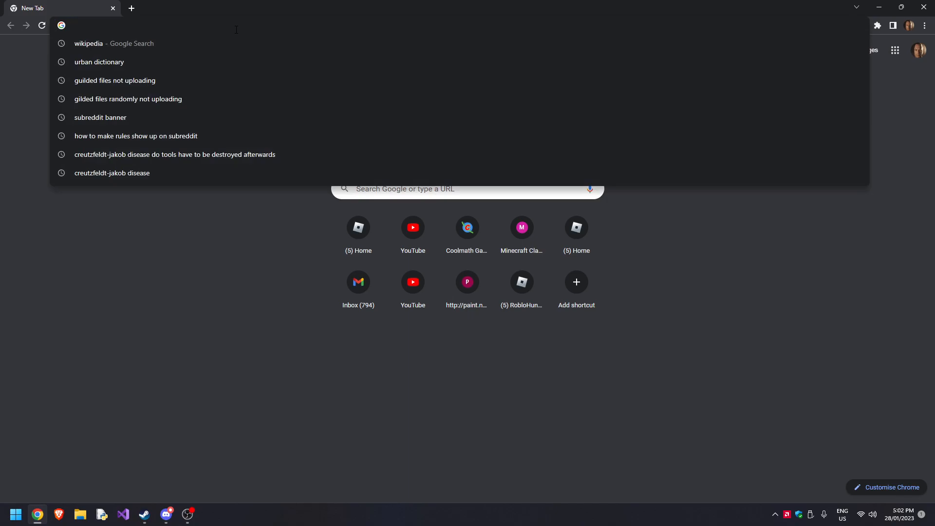
Enter 'm' in Chrome's address bar toward the classic.minecraft.net suggestion.
text(m)
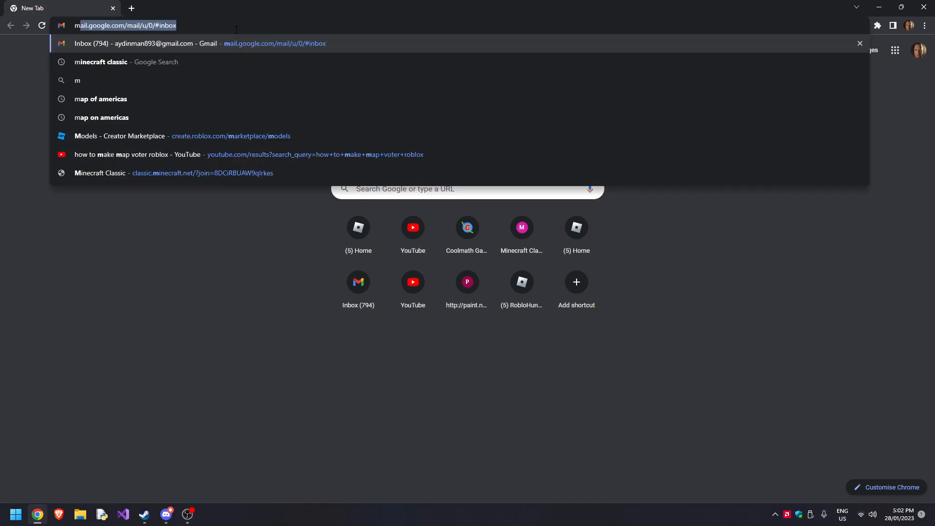
mouse_move(137, 172)
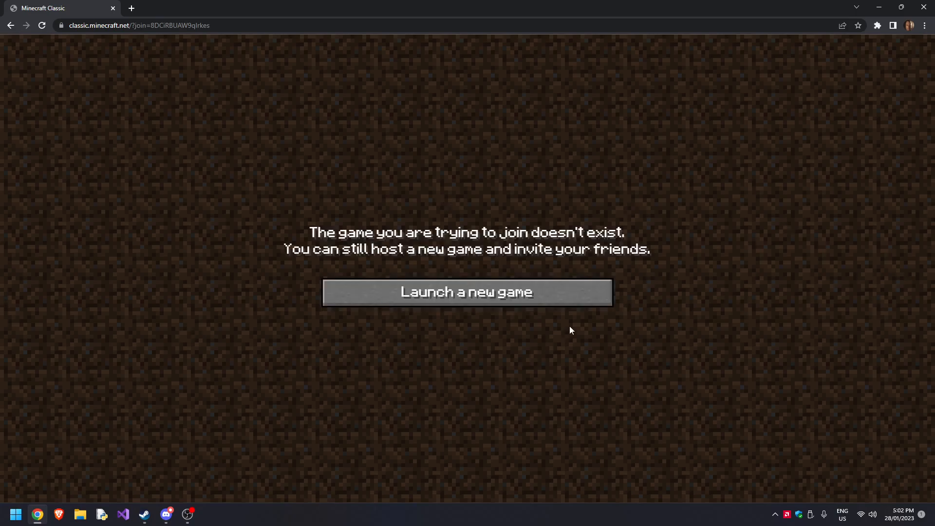
mouse_move(491, 285)
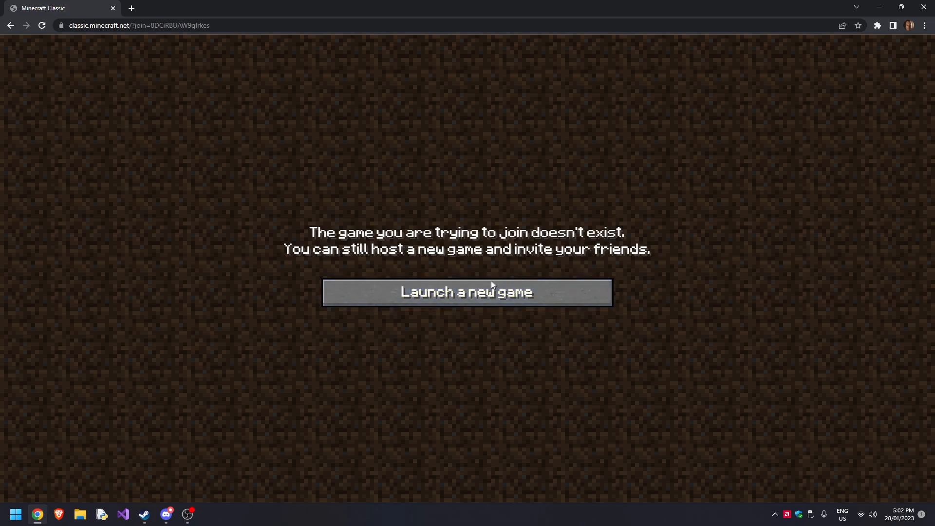
Launch a new hosted game, leaving the old join page to generate the world.
click(467, 292)
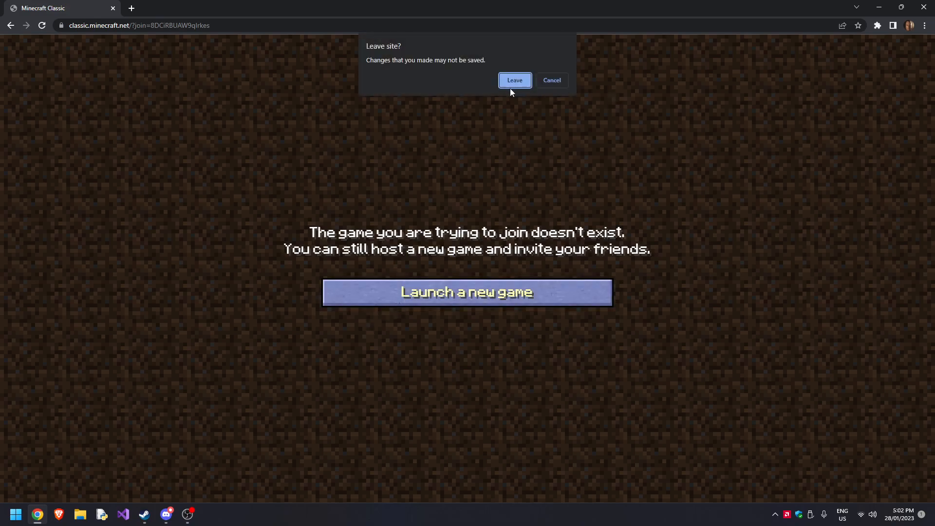
click(513, 80)
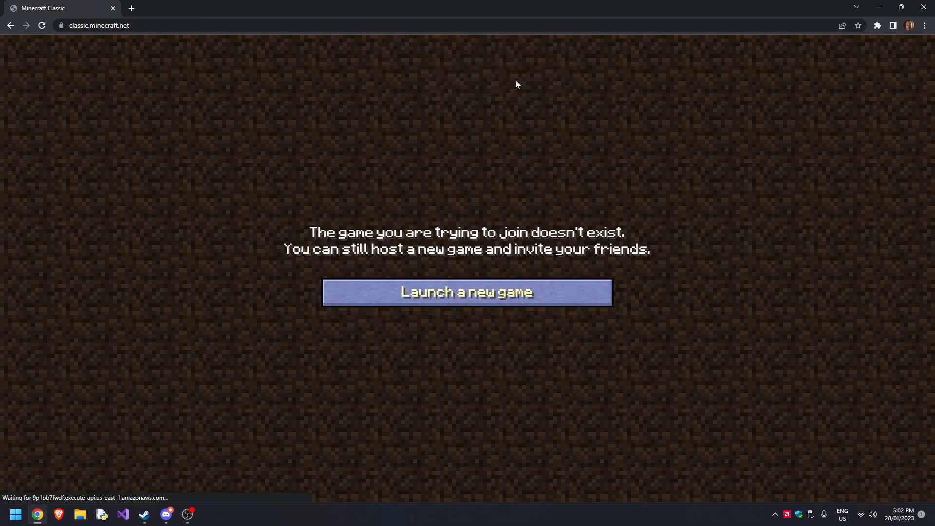
click(467, 292)
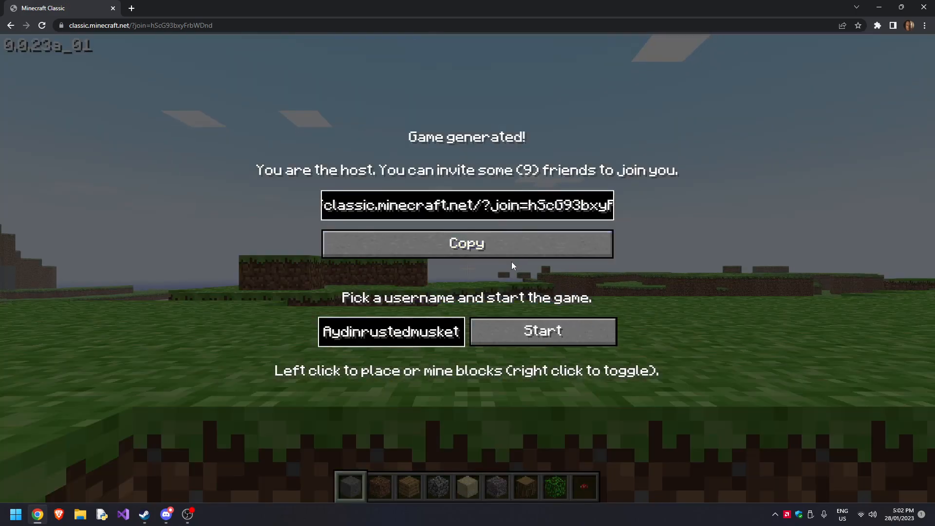
mouse_move(487, 217)
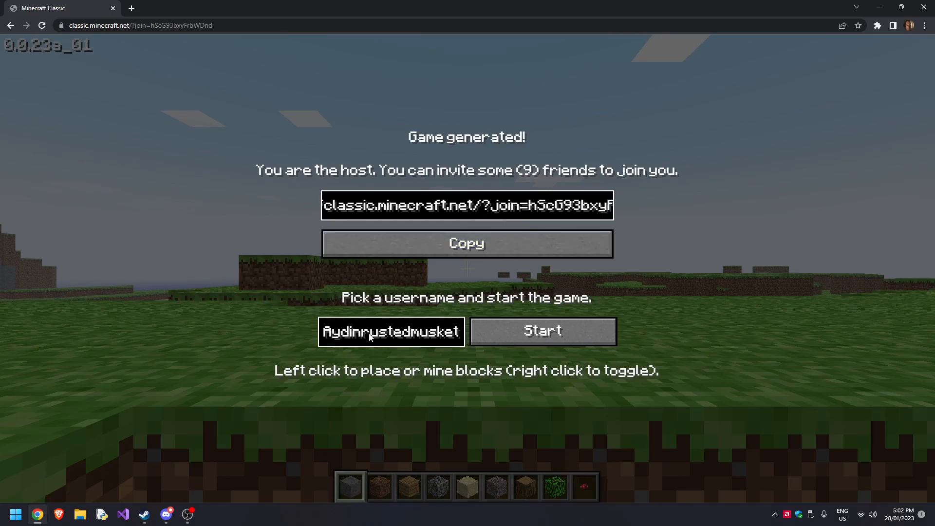
Start the game with the default username, then pause to show the Game menu.
click(542, 332)
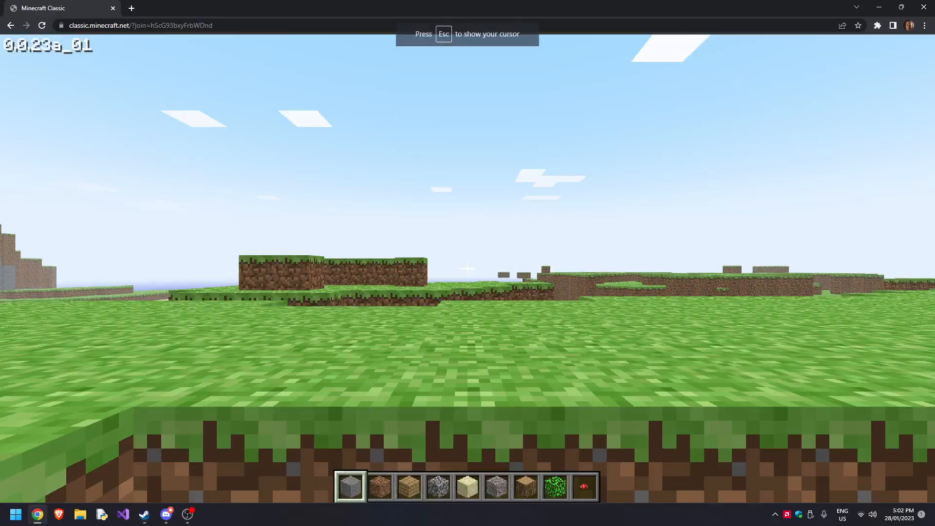
mouse_move(467, 268)
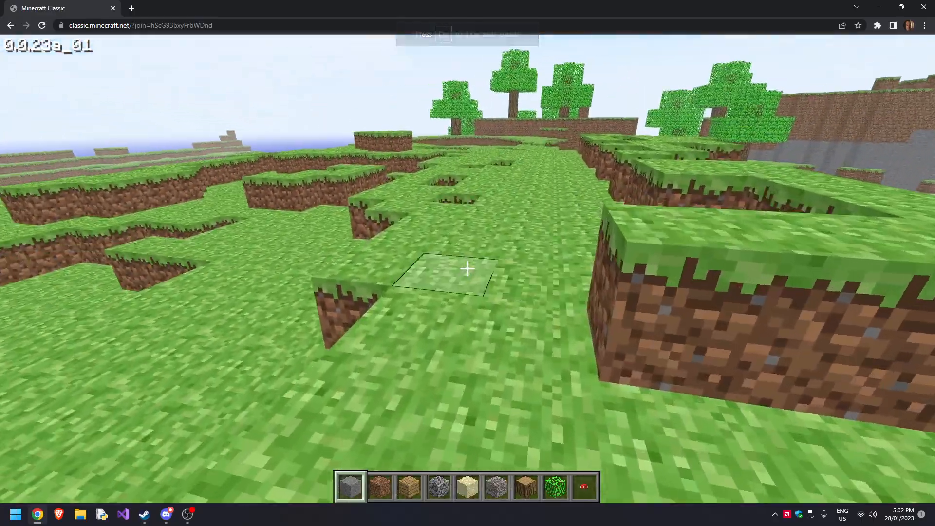
key(Escape)
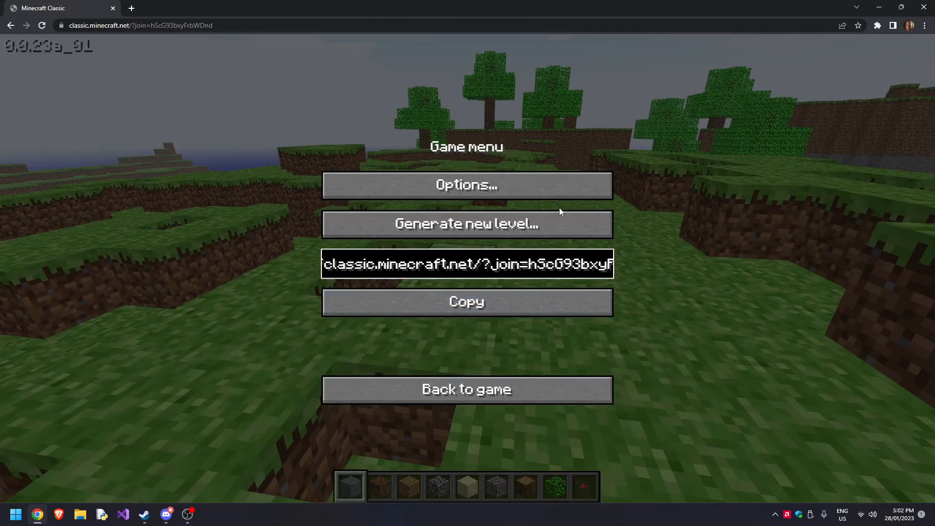
Review the Options screen, then return to play.
click(466, 185)
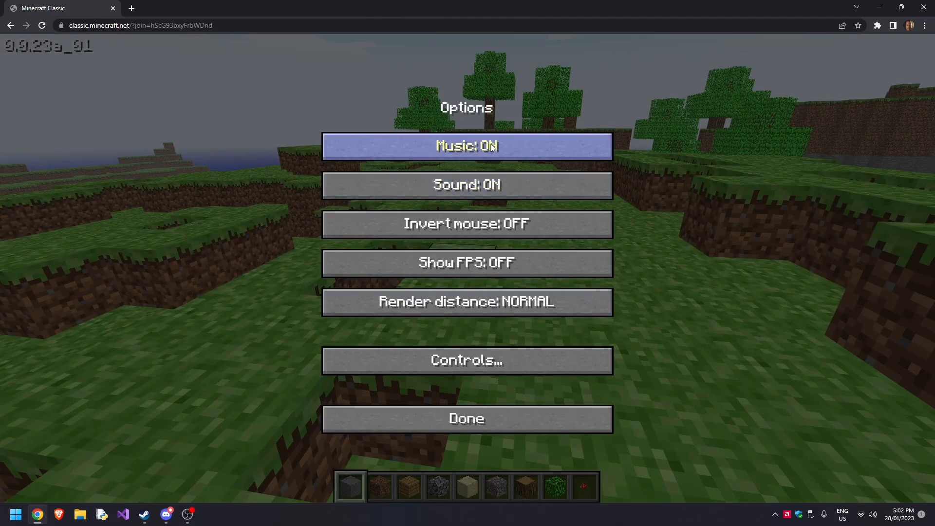
click(466, 418)
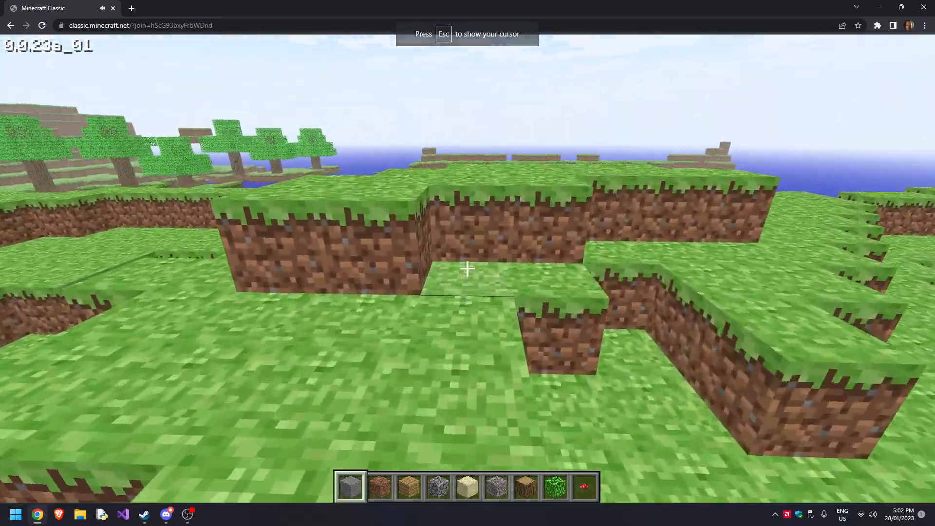
mouse_move(468, 268)
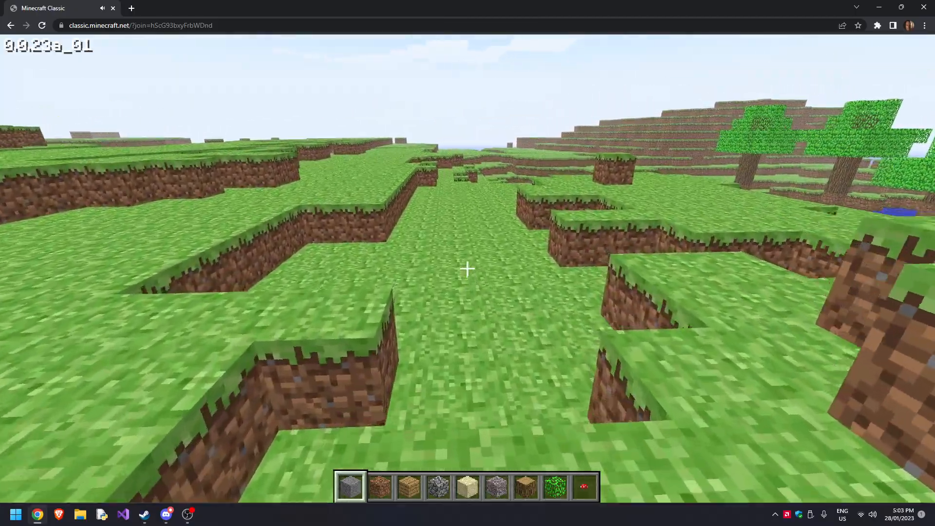
mouse_move(467, 268)
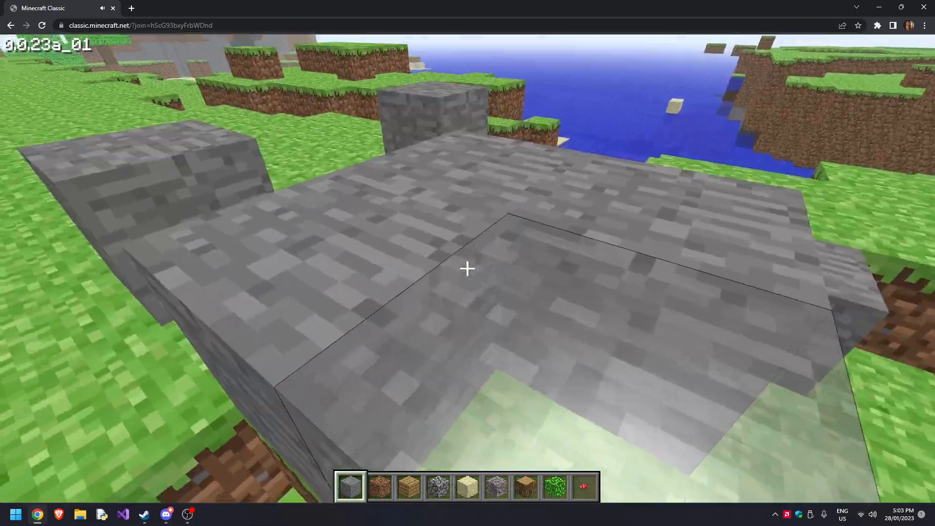
mouse_move(467, 269)
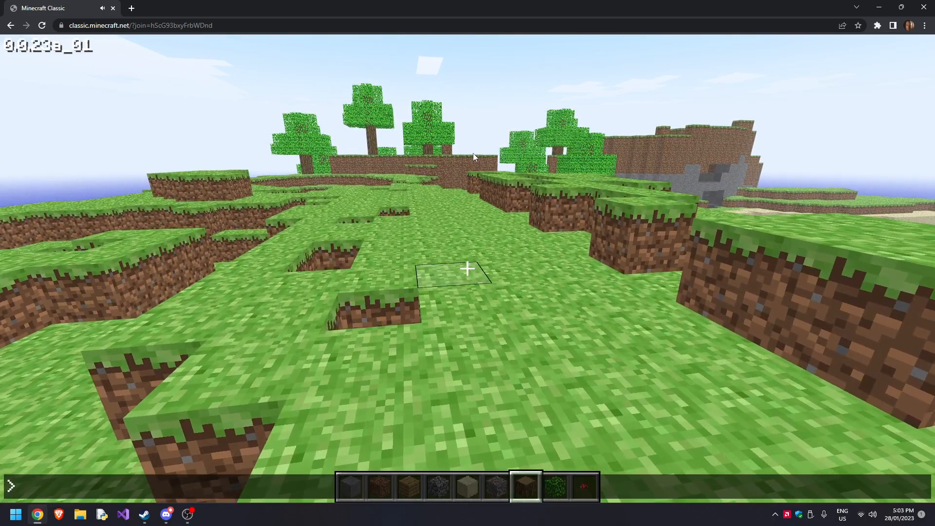
Send the chat message 'gfdgfdgfdgdfgfdgfd'.
text(gfdgfdgfdgdfgfdgfd)
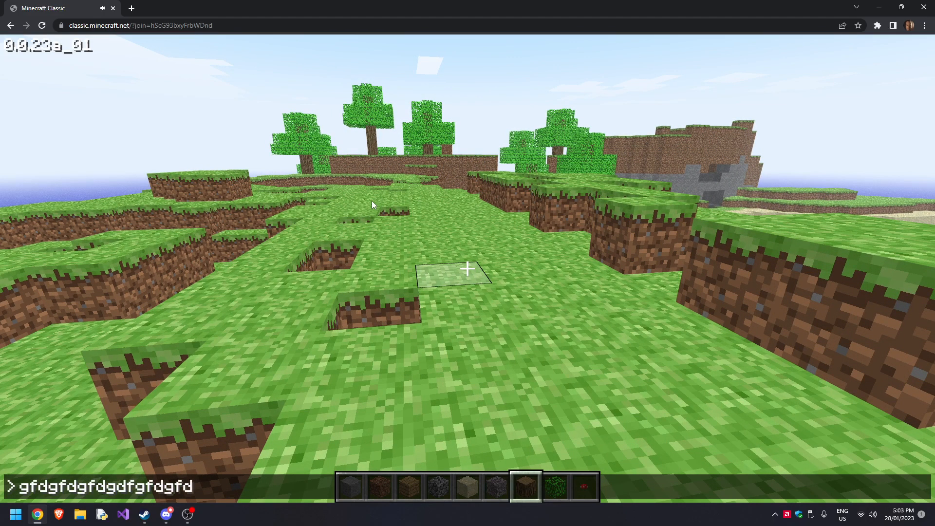
key(Return)
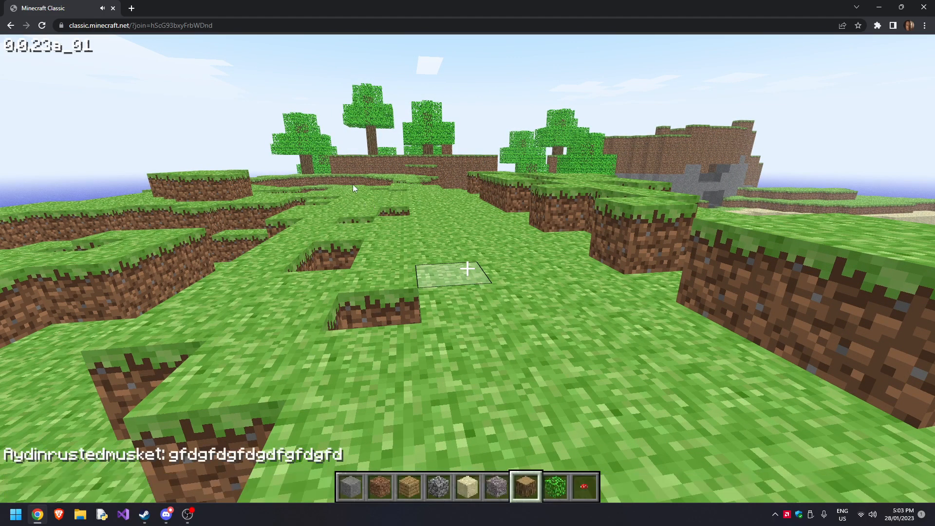
mouse_move(467, 269)
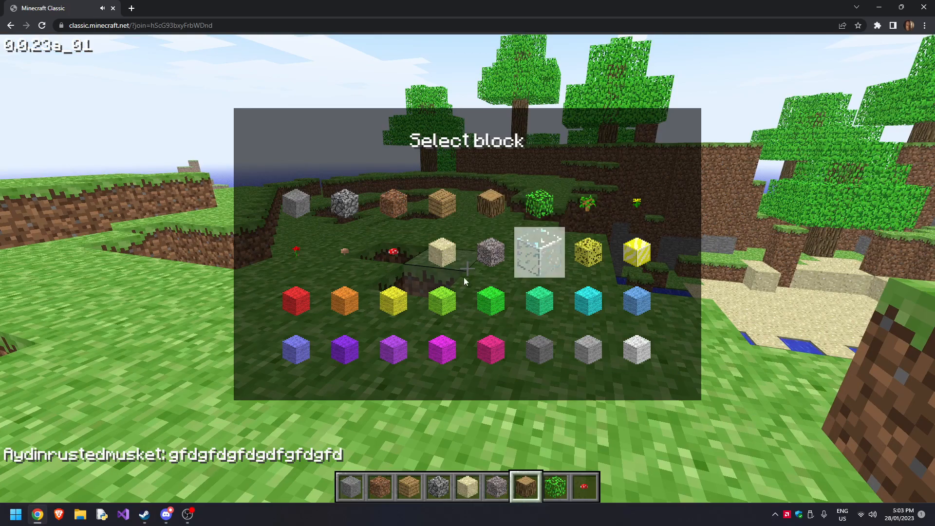
mouse_move(441, 301)
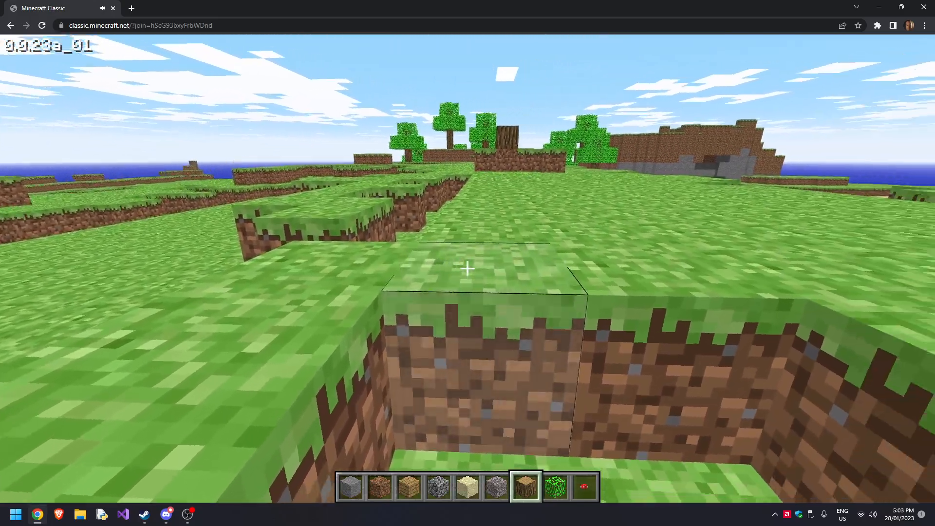
mouse_move(467, 268)
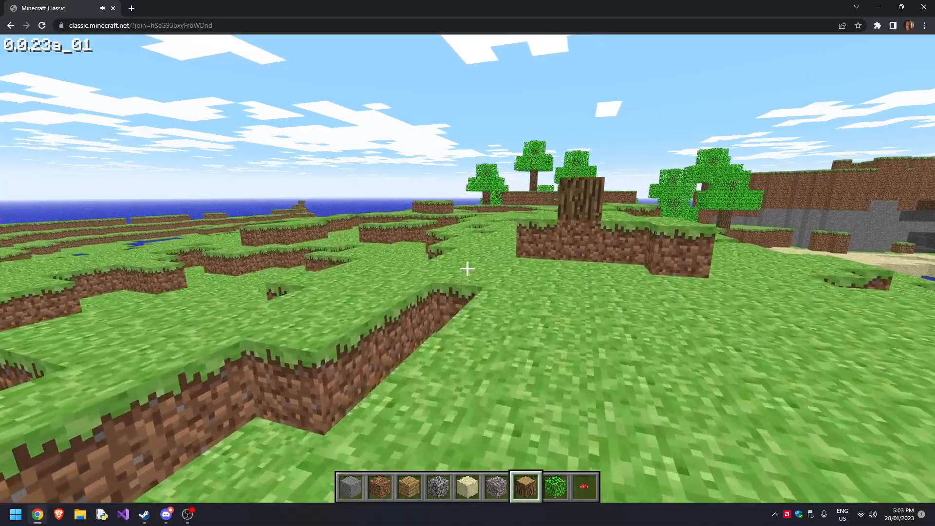
mouse_move(467, 269)
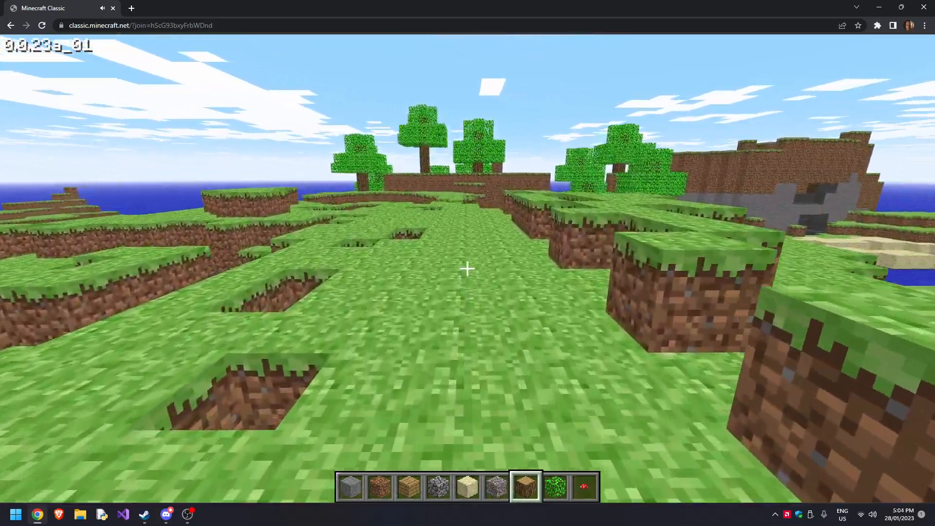
mouse_move(467, 268)
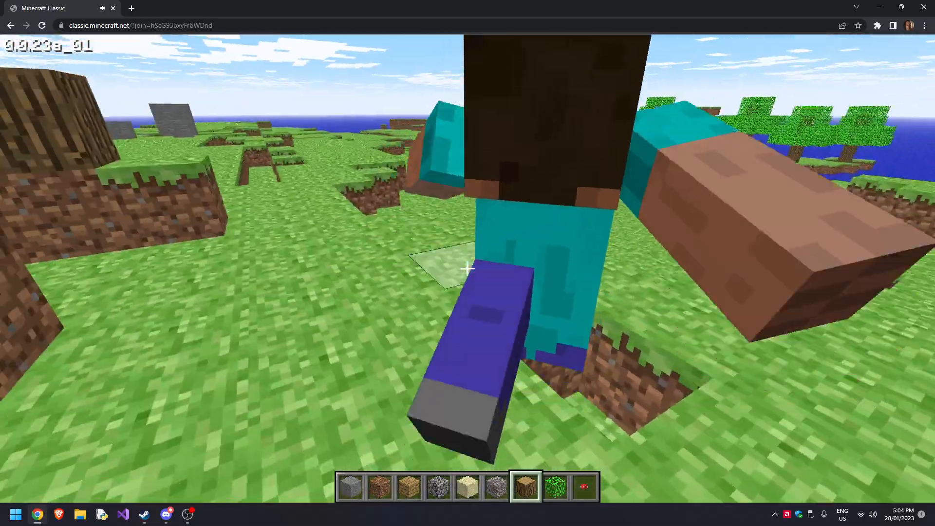